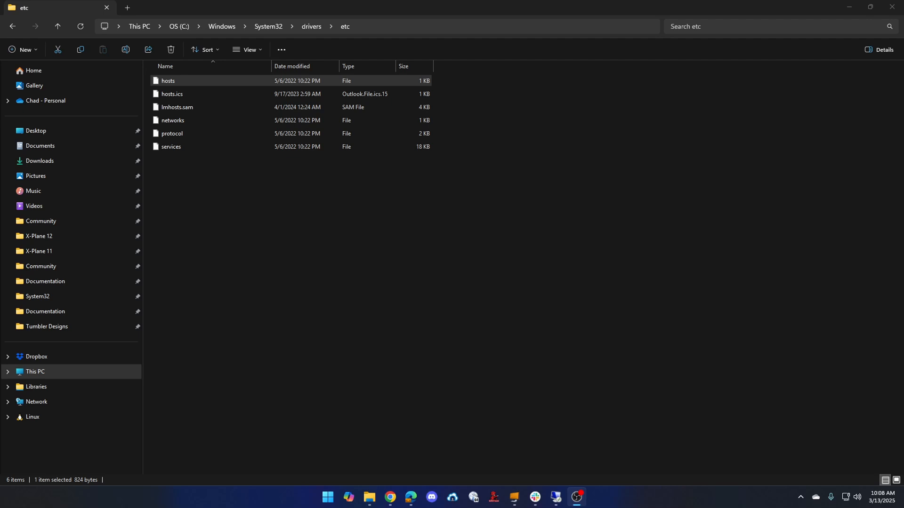
Step: Run 'ping 192.168.1.94' and get four replies with no packet loss
text(pin)
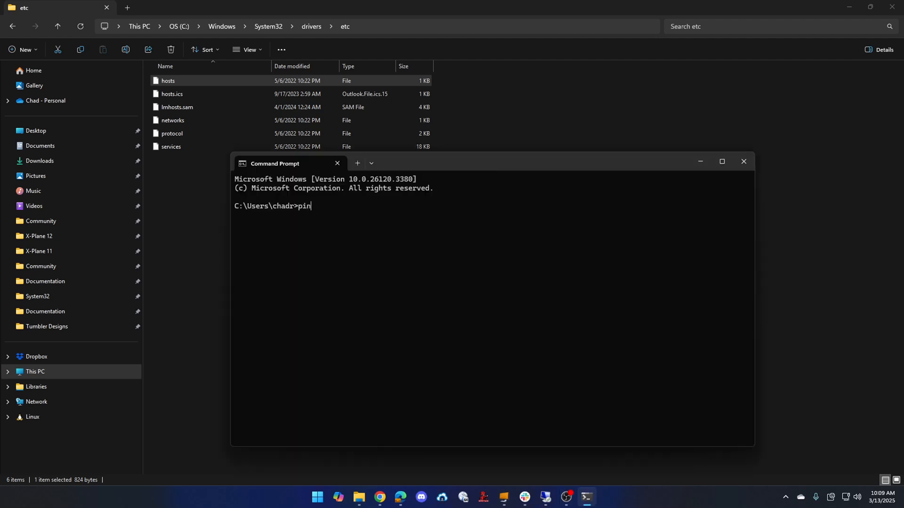
text(g)
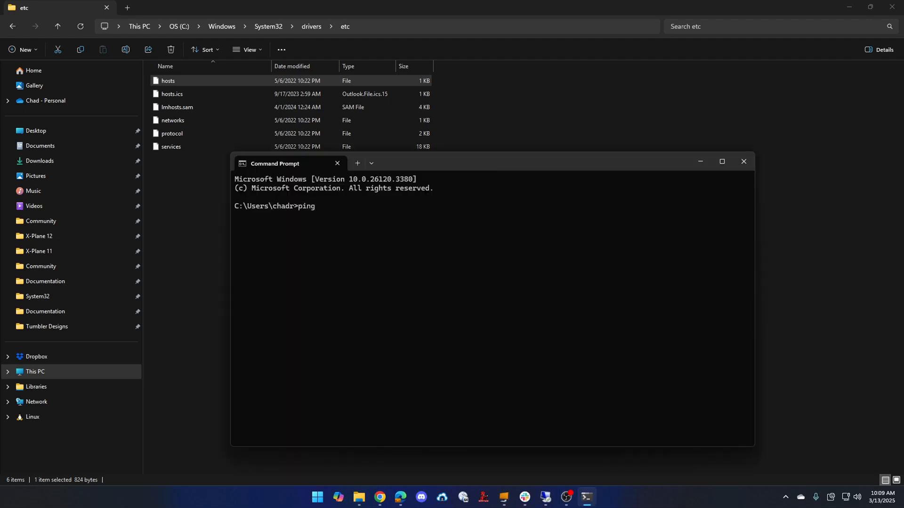
text(192.168)
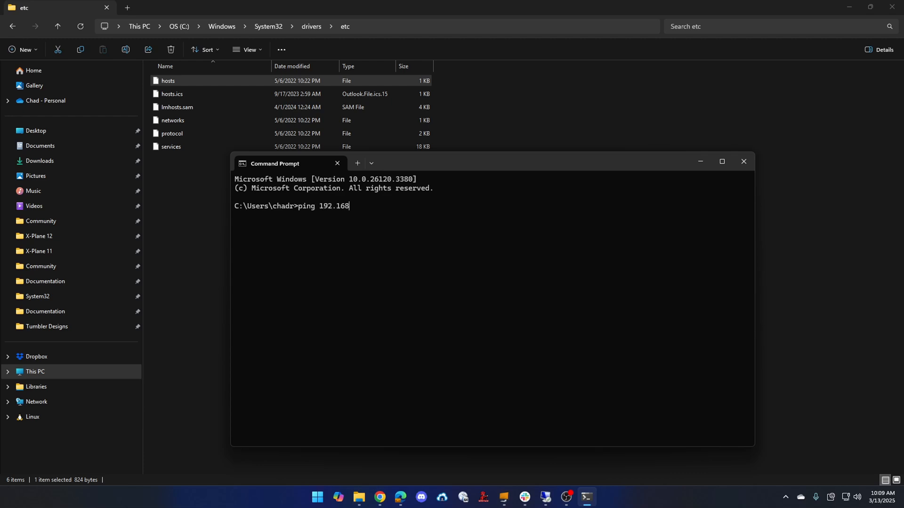
text(.1.94)
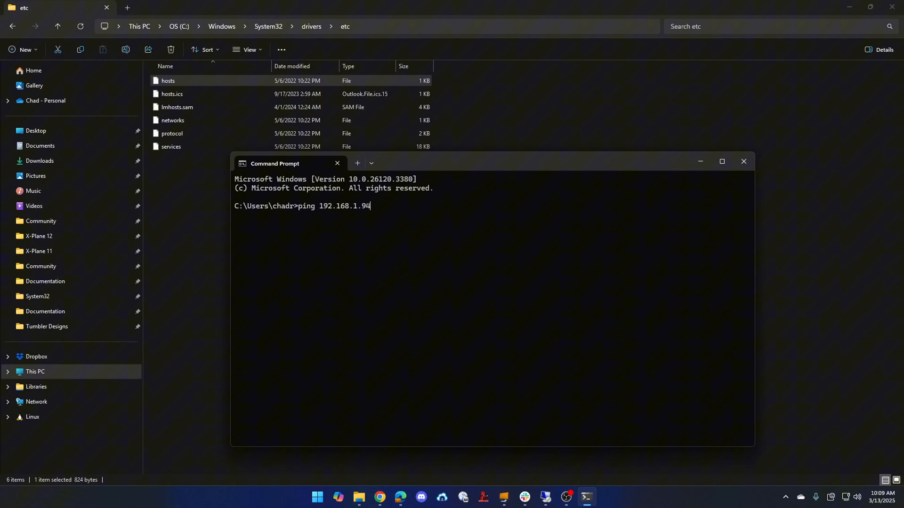
key(Enter)
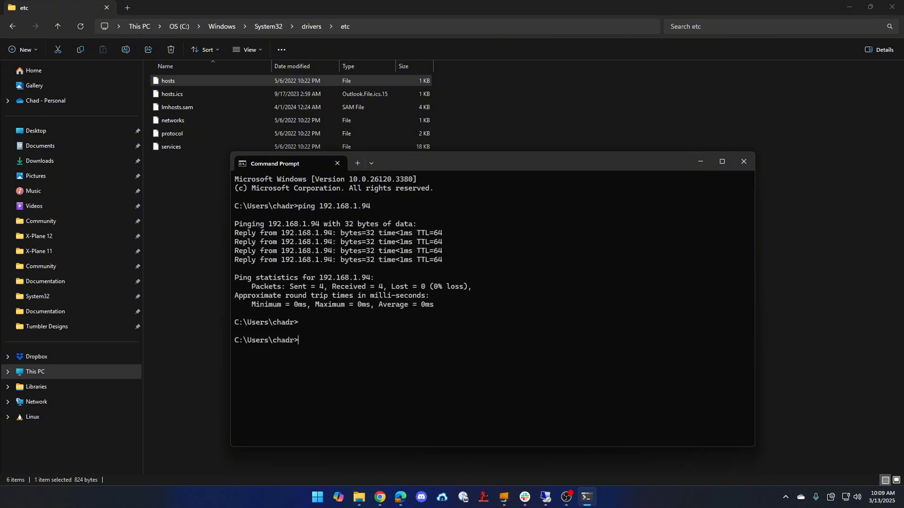
text(ssh)
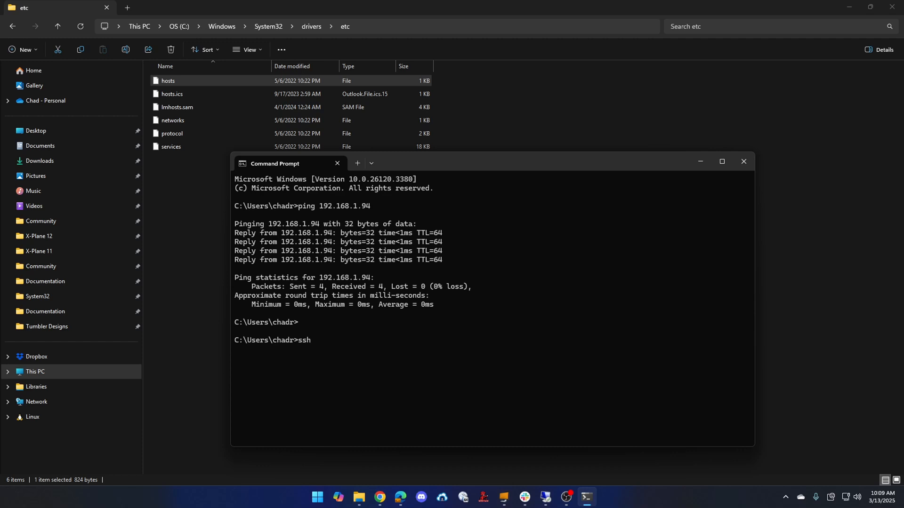
text(chad)
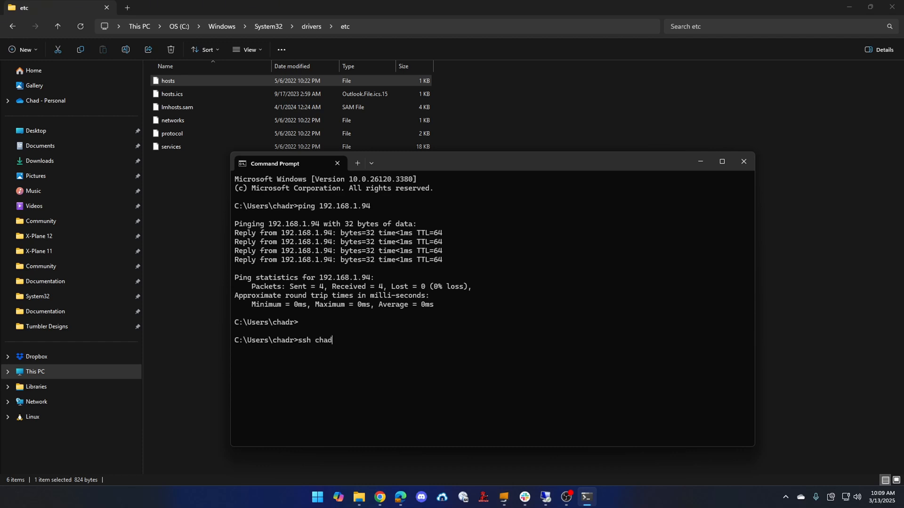
text(@192.168.1)
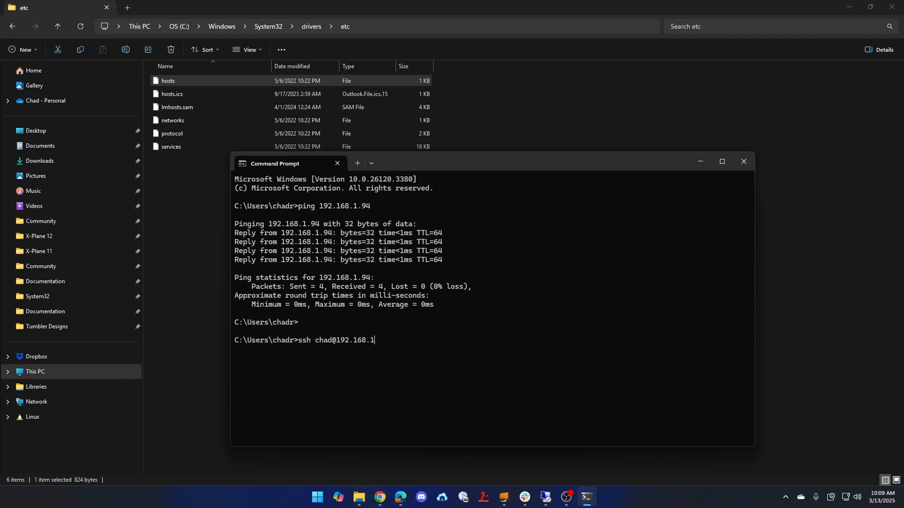
key(Enter)
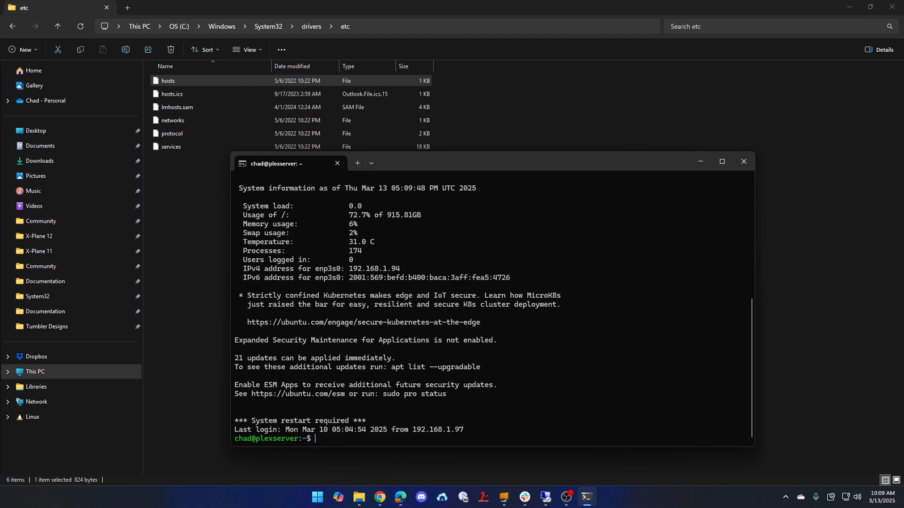
text(exit)
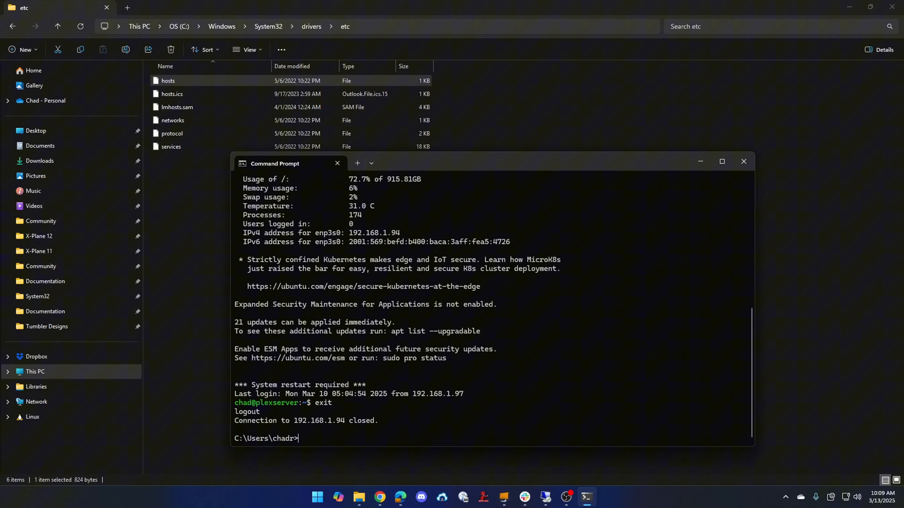
Step: Recall the ssh command and replace the IP with the name plexserver as 'ssh chad@plexserver'
text(ssh chad@192.168.1.94)
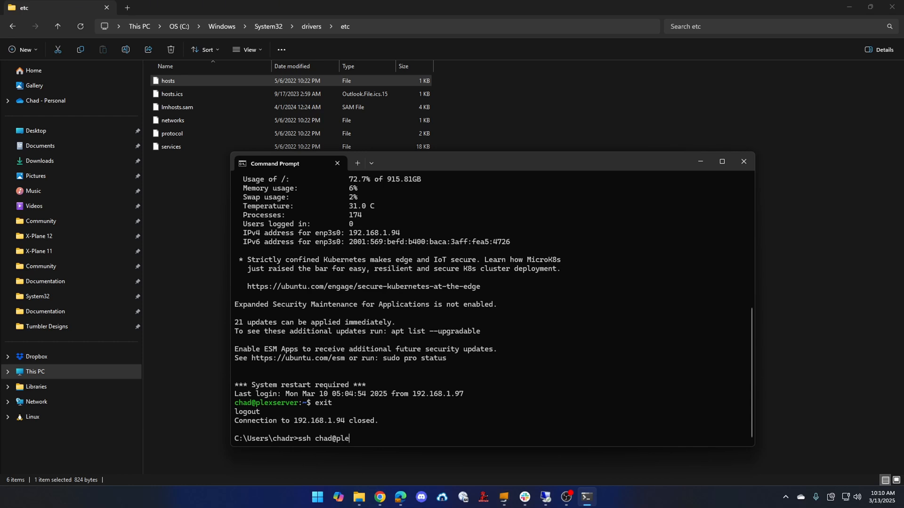
text(xserver)
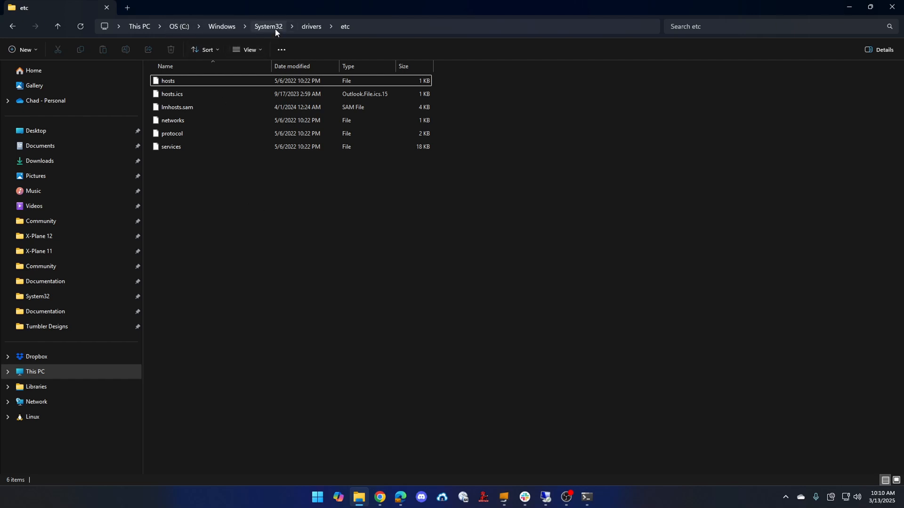
mouse_move(323, 50)
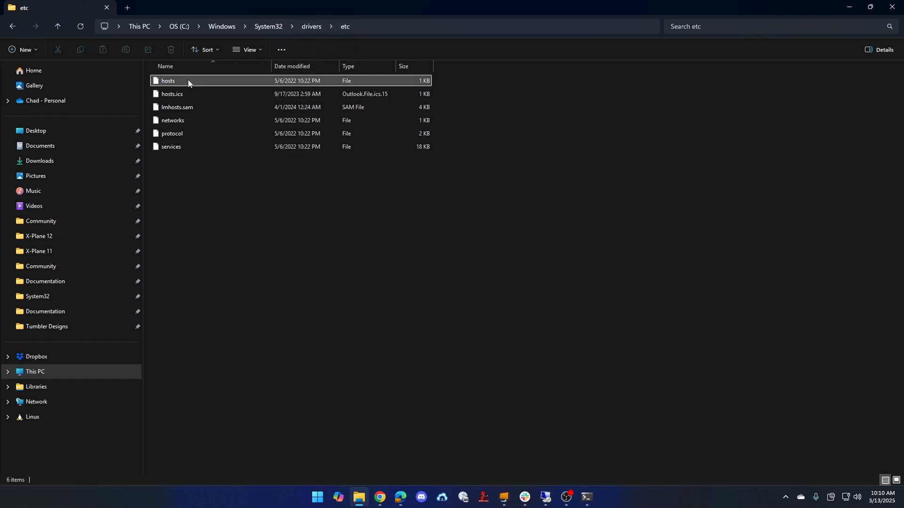
mouse_move(177, 83)
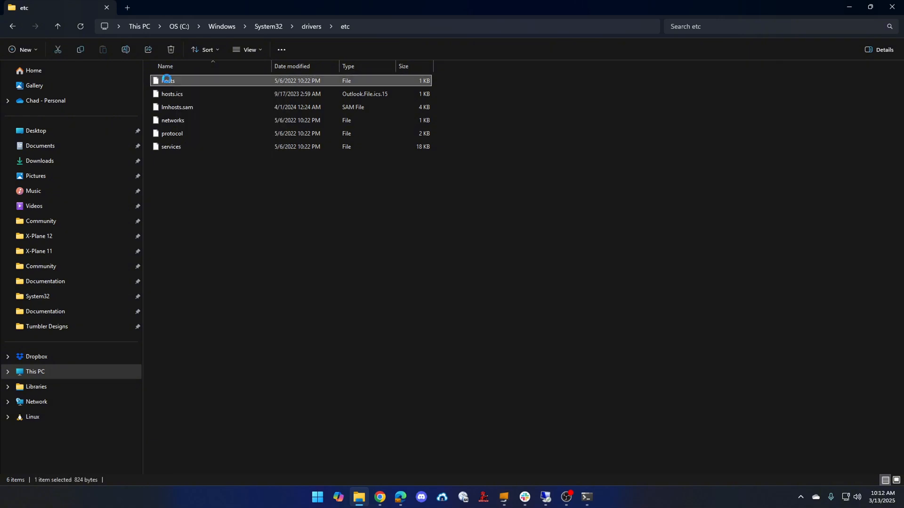
right_click(168, 80)
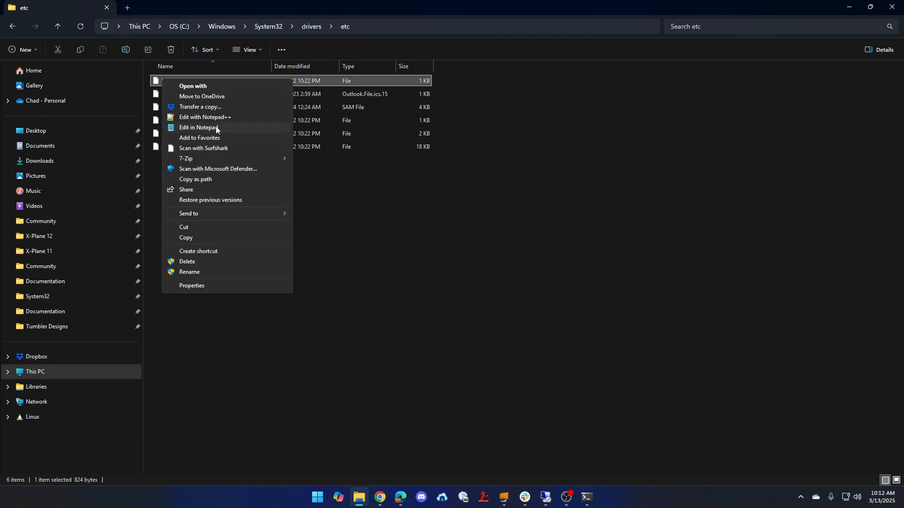
mouse_move(246, 123)
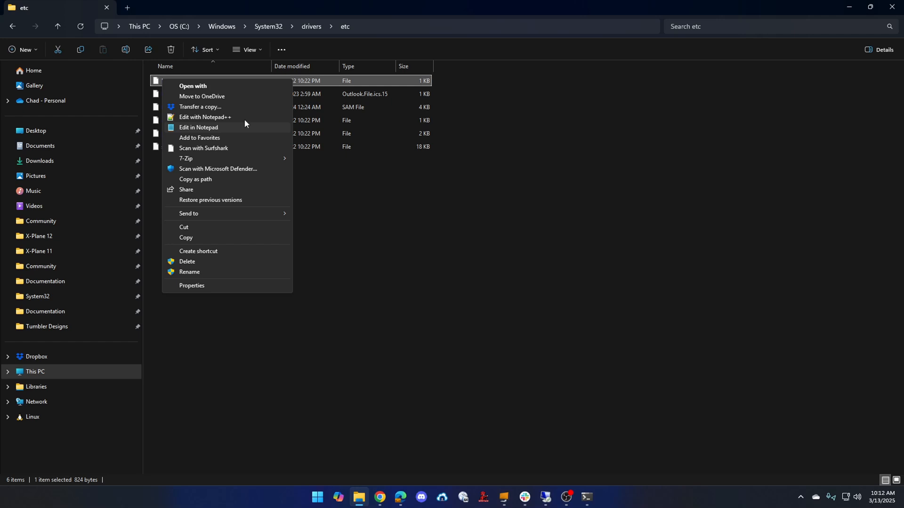
click(448, 331)
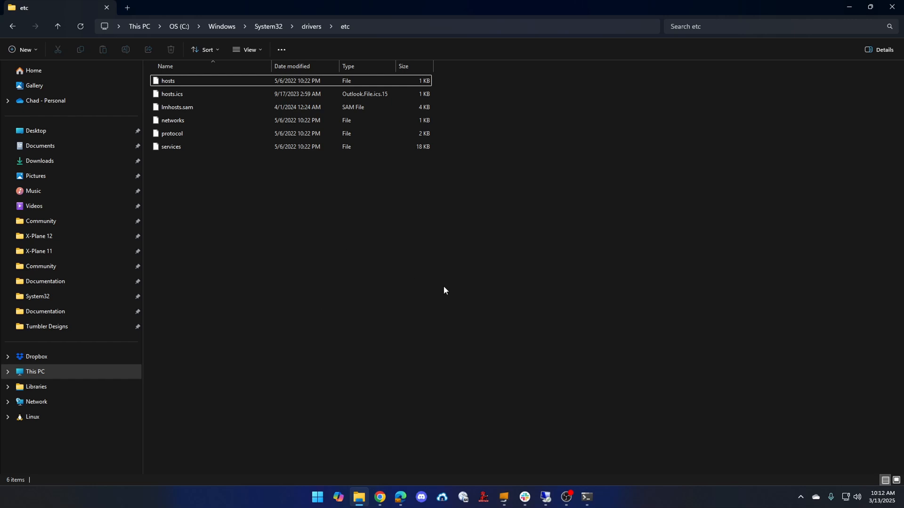
mouse_move(446, 296)
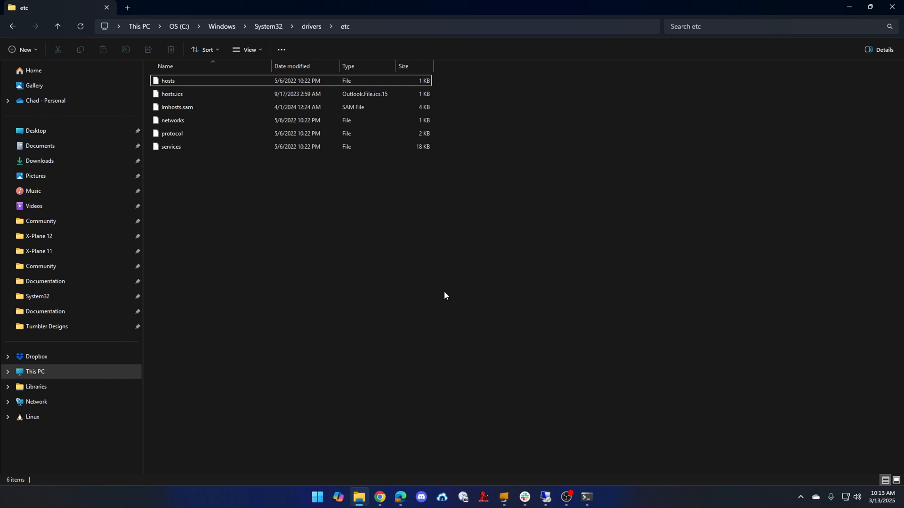
Step: Launch Notepad from the app launcher and start File > Open
click(317, 497)
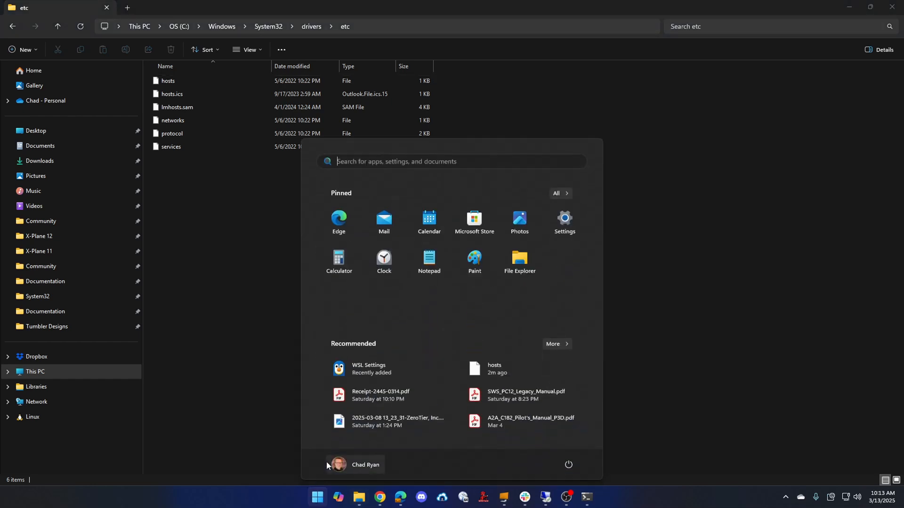
text(notepad)
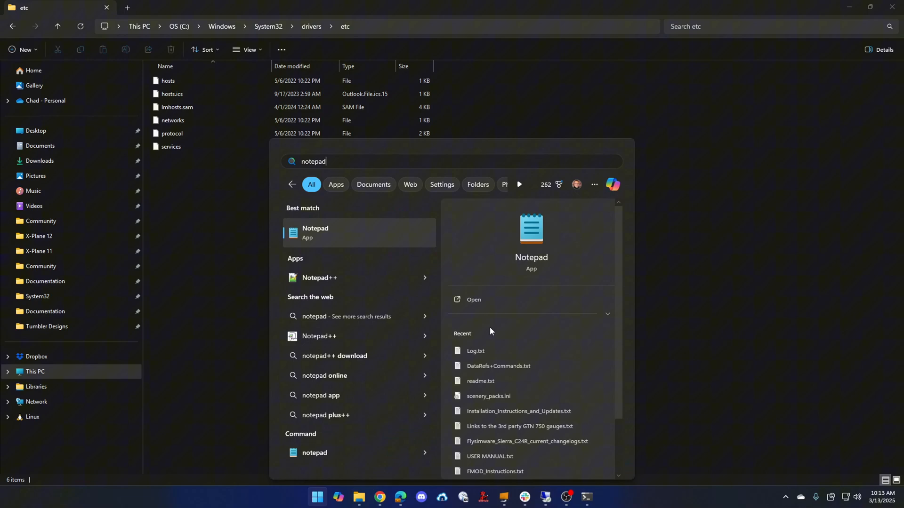
right_click(314, 233)
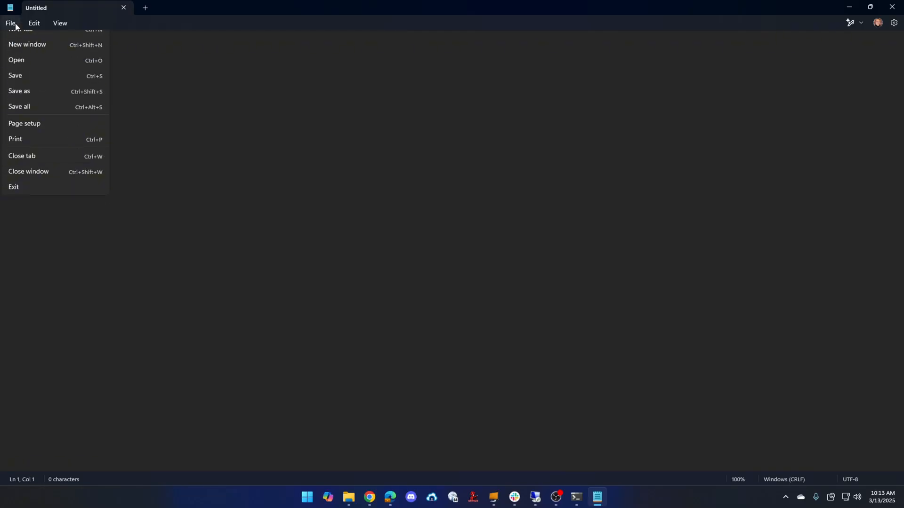
click(16, 60)
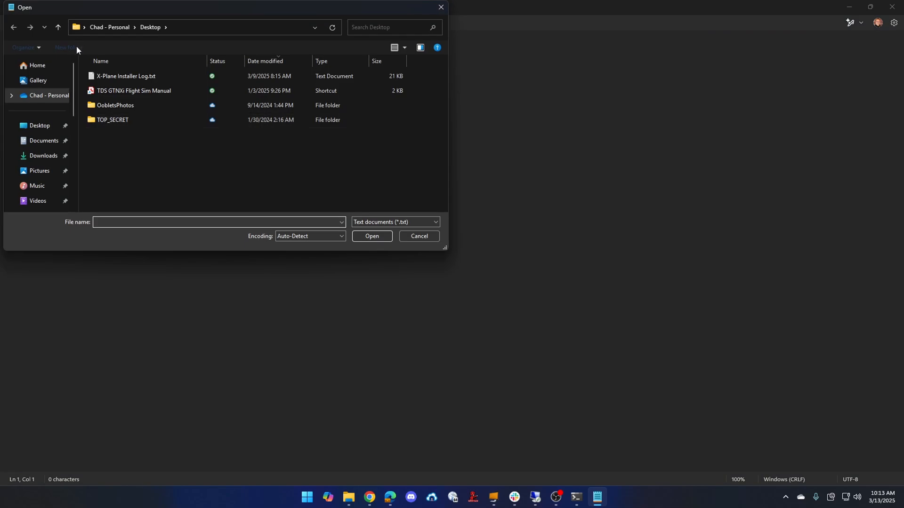
Step: Browse to C:\Windows\System32\drivers\etc, list All files, and open the hosts file
scroll(down, 3)
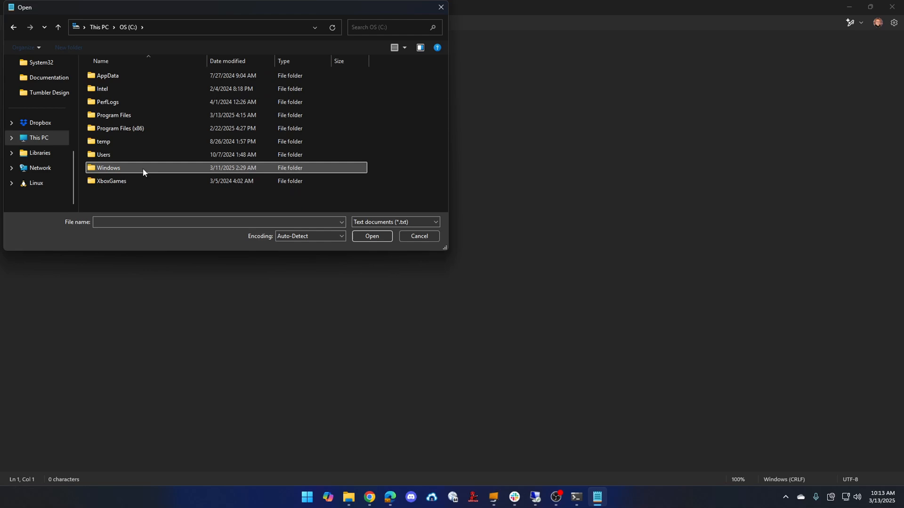
double_click(107, 168)
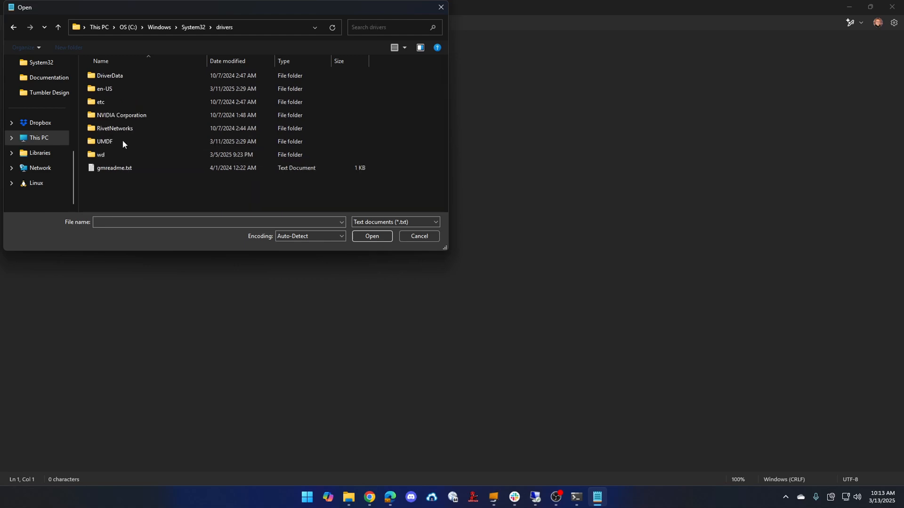
double_click(100, 102)
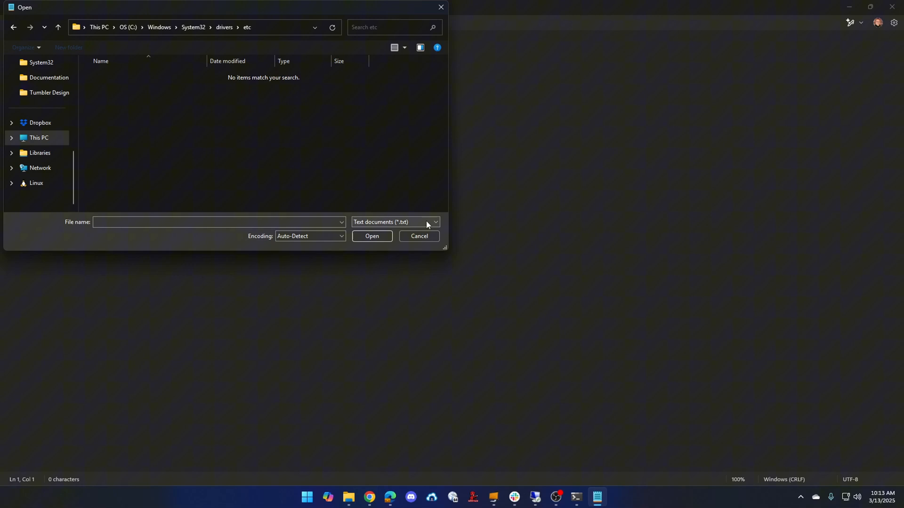
click(435, 222)
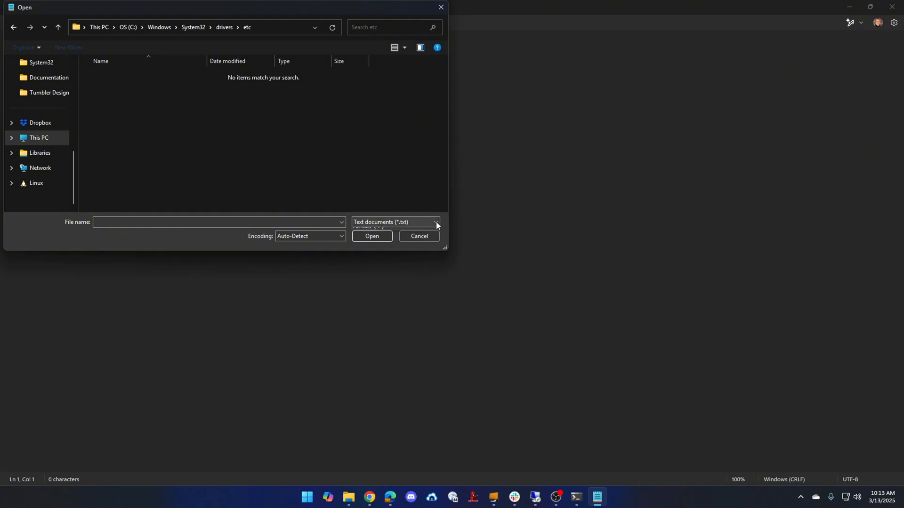
click(435, 222)
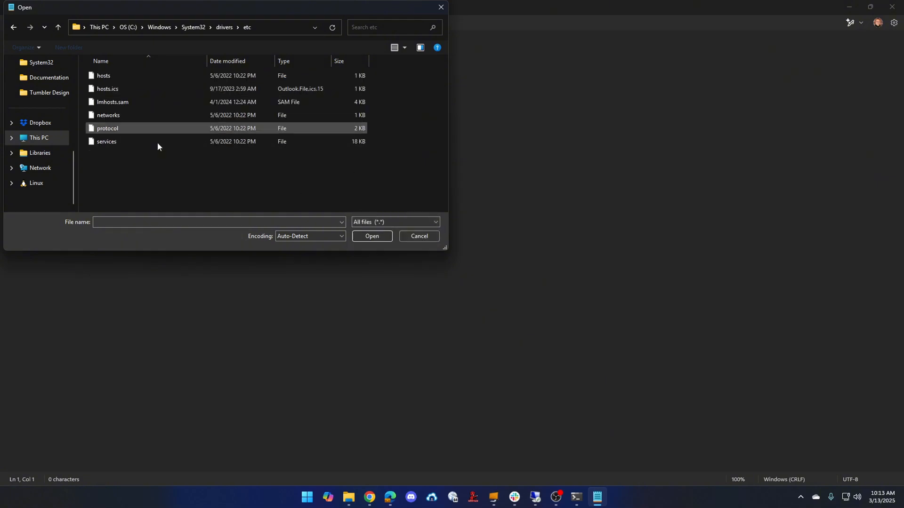
click(103, 75)
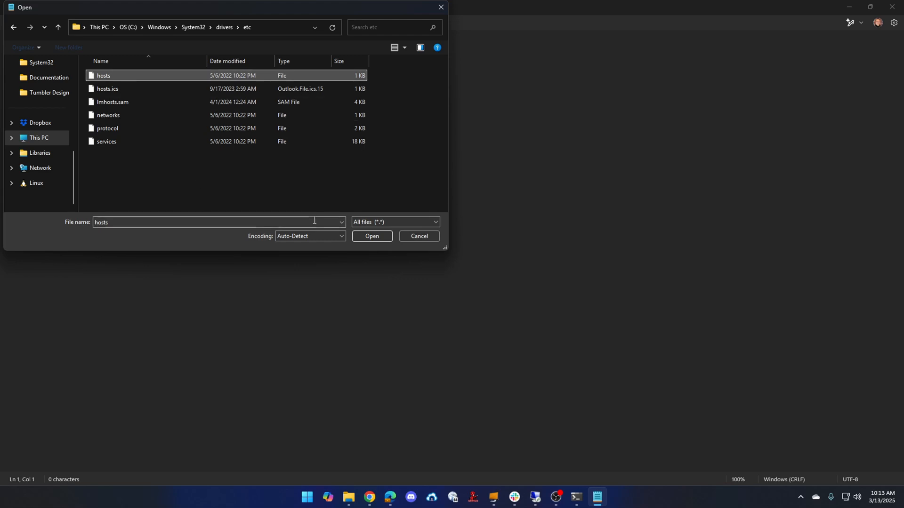
click(372, 236)
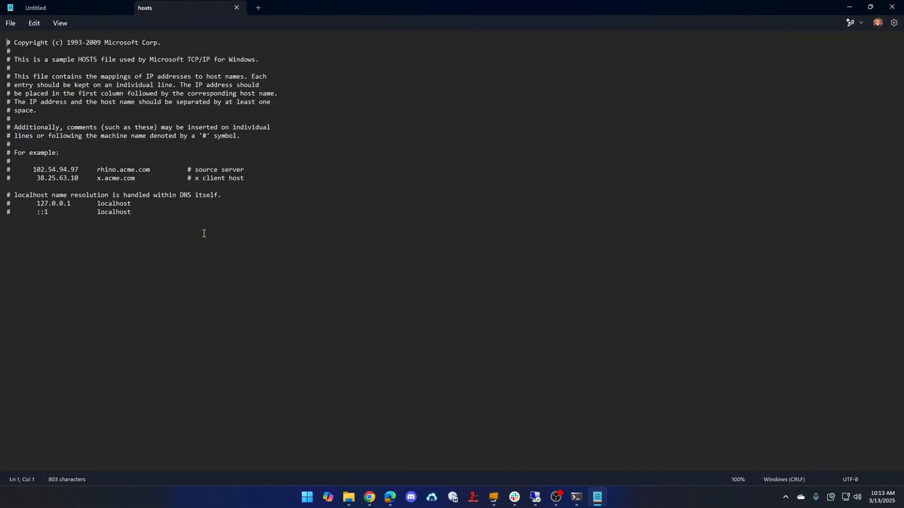
Step: Add the line '192.168.1.94 plexserver # Plex Media Server' at the end of the hosts file
key(Enter)
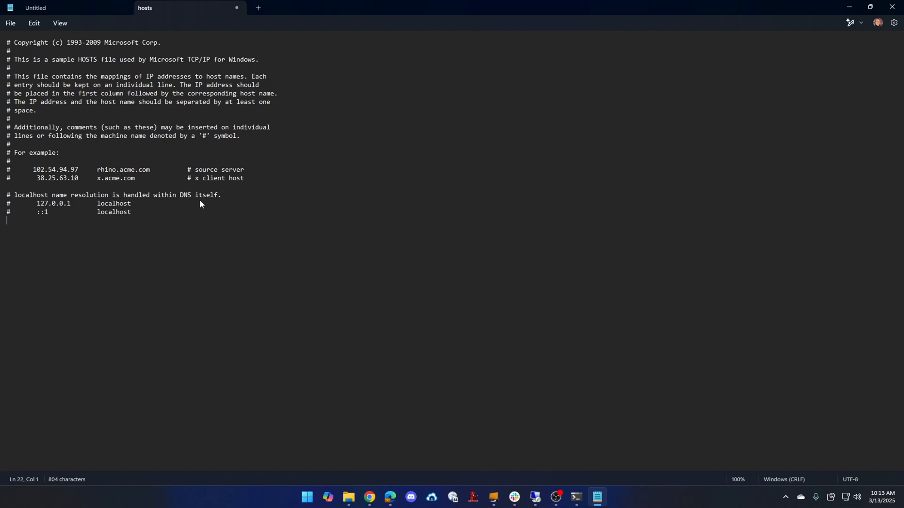
text(192.168)
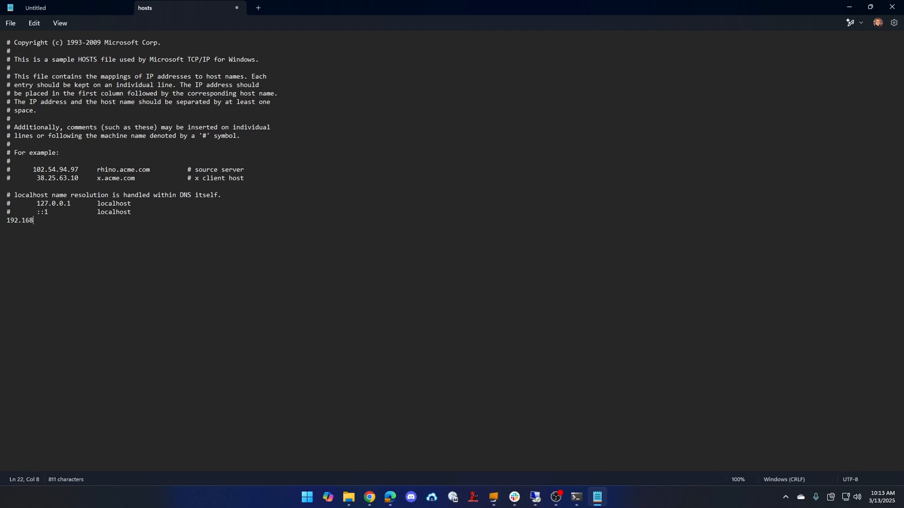
text(.1.94)
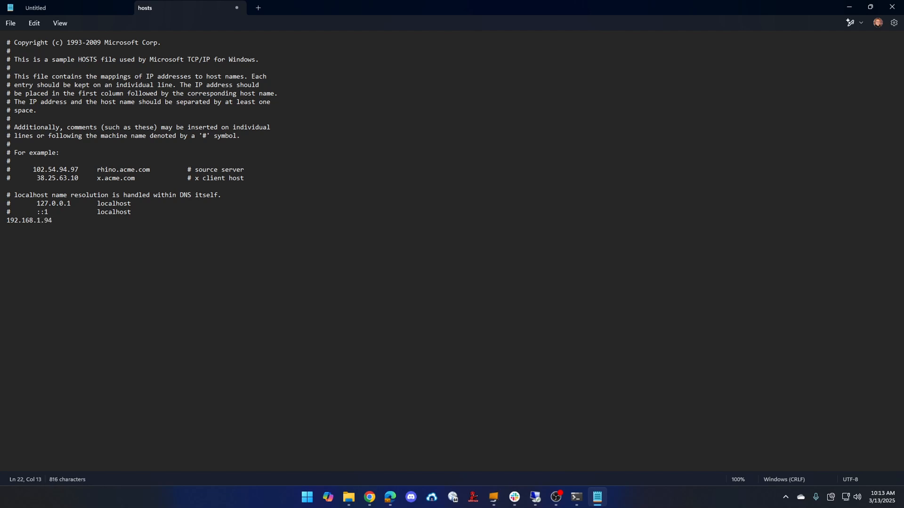
text(plex)
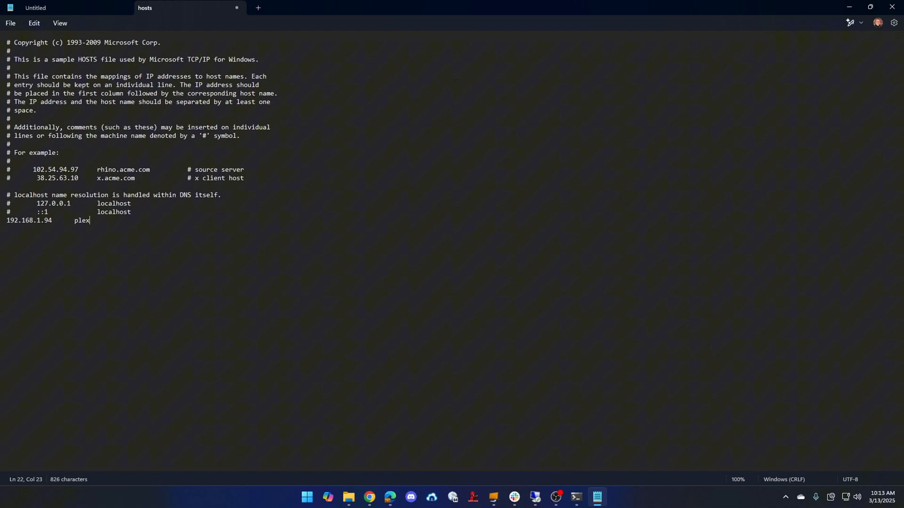
text(server   # Plex Media)
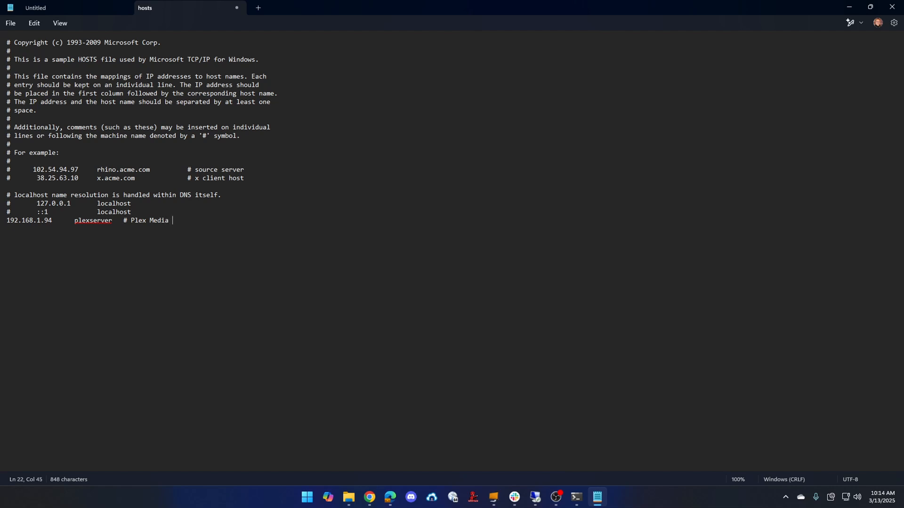
text(Server)
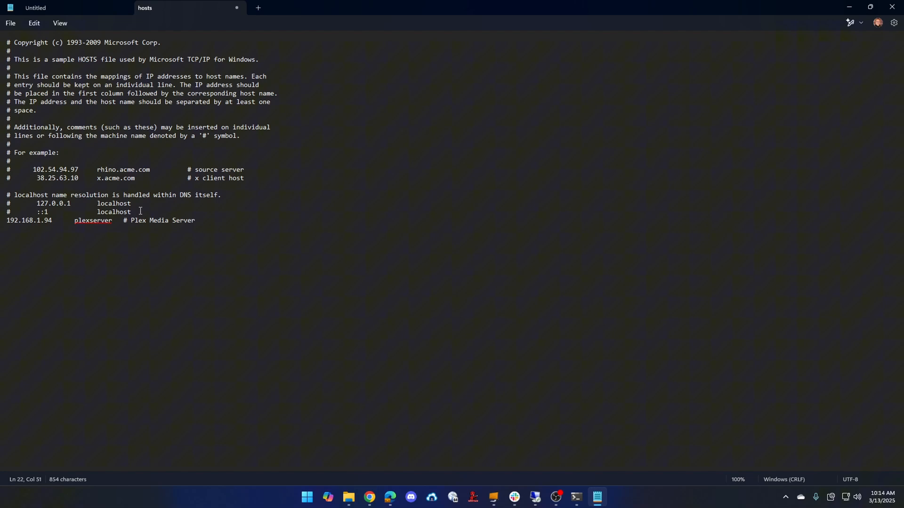
Step: Select the new plexserver entry line to check it, deselect it, and save the hosts file
drag(8, 195, 131, 212)
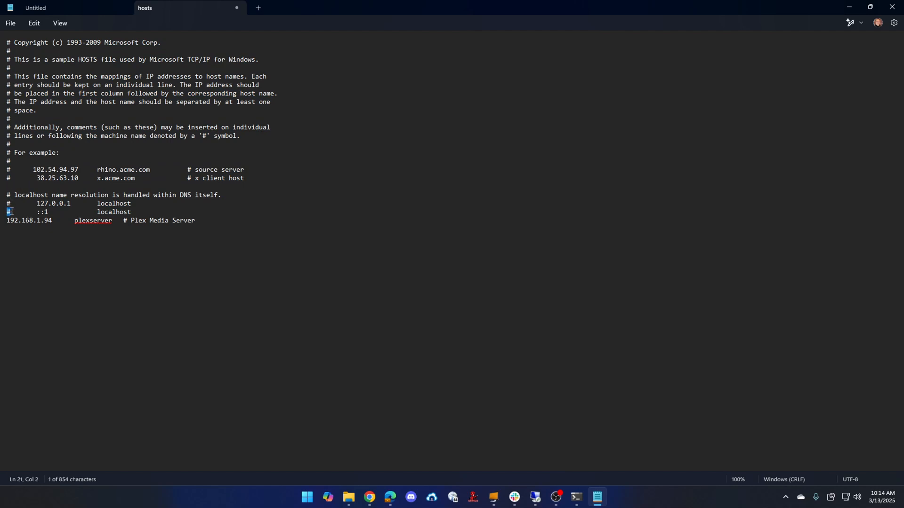
click(4, 220)
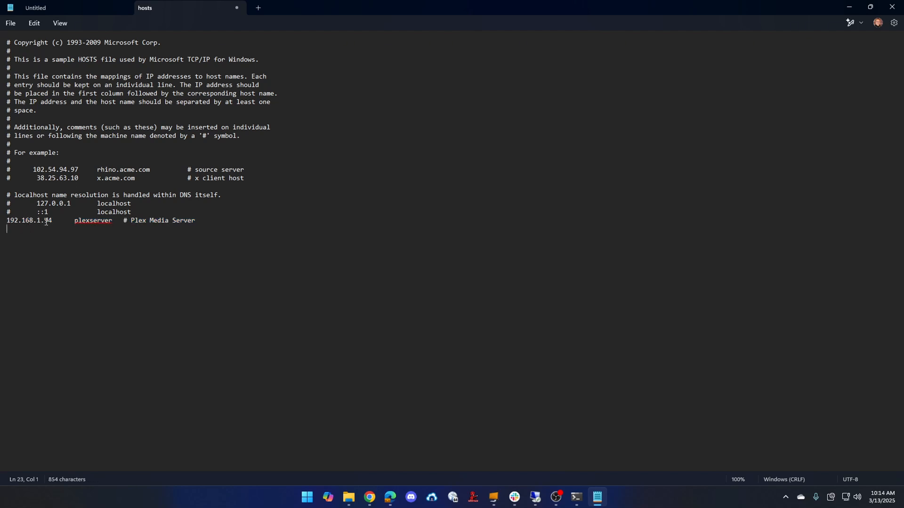
click(74, 221)
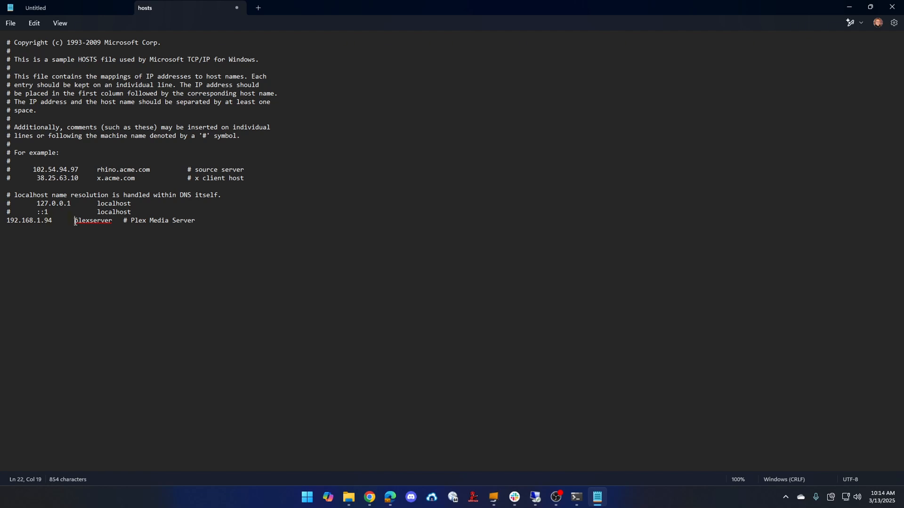
double_click(93, 220)
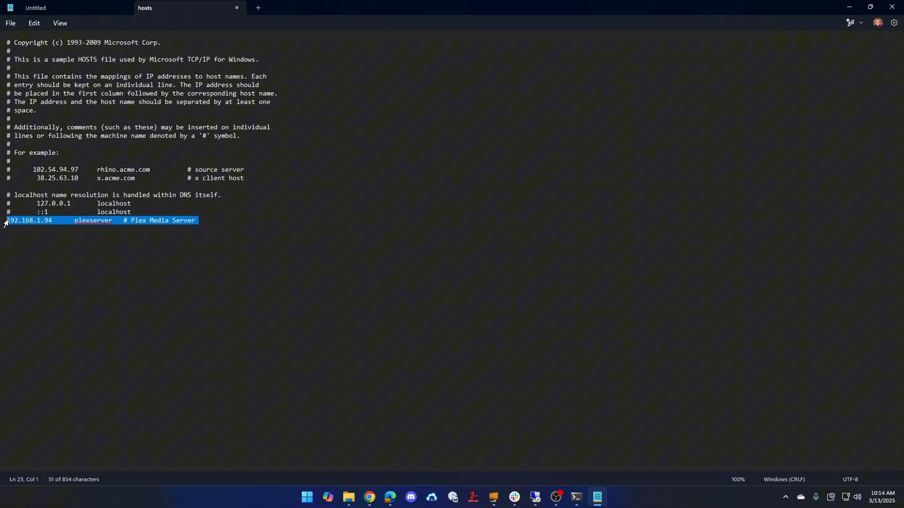
click(241, 240)
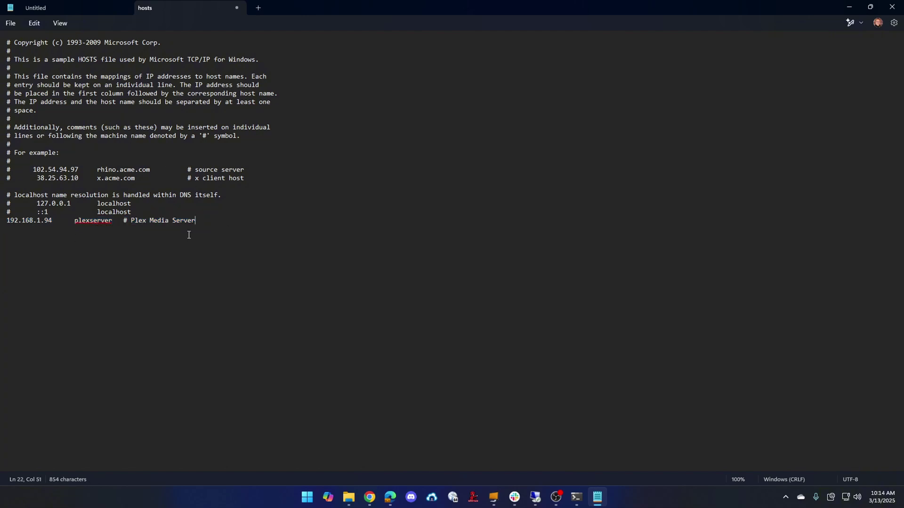
mouse_move(185, 231)
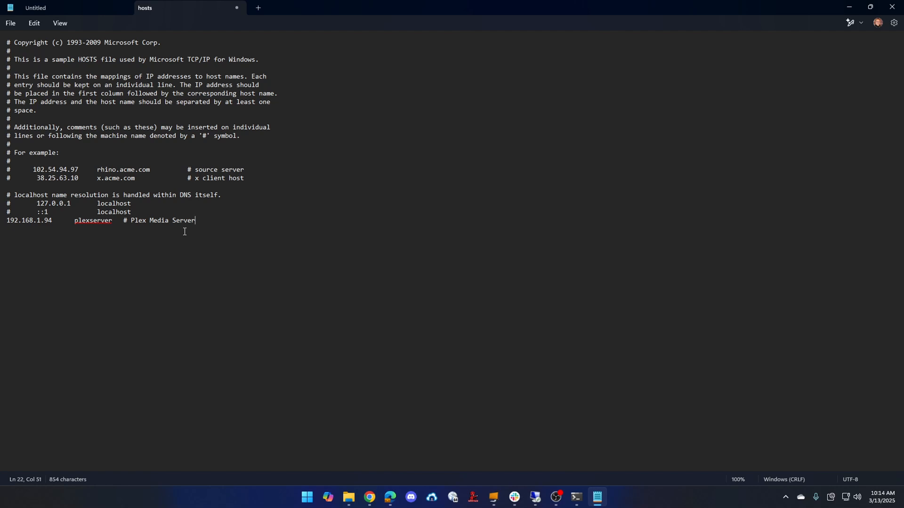
click(11, 22)
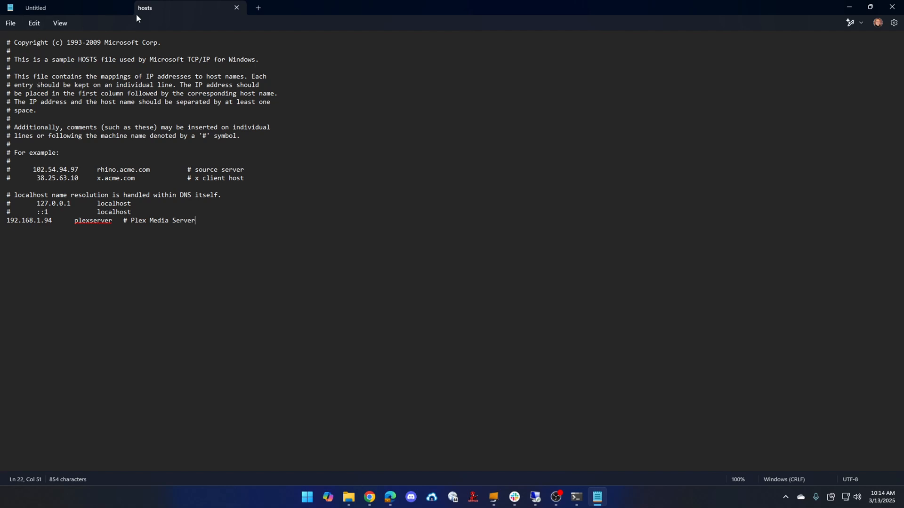
mouse_move(262, 163)
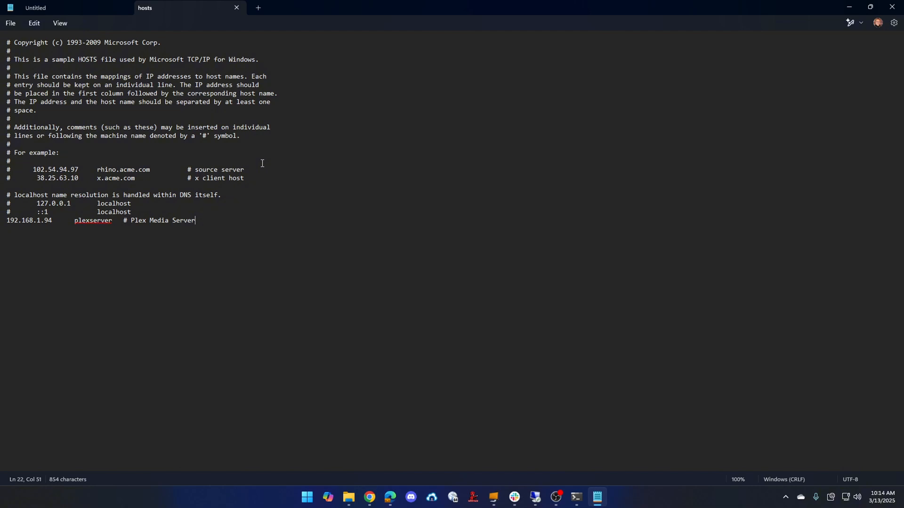
mouse_move(240, 200)
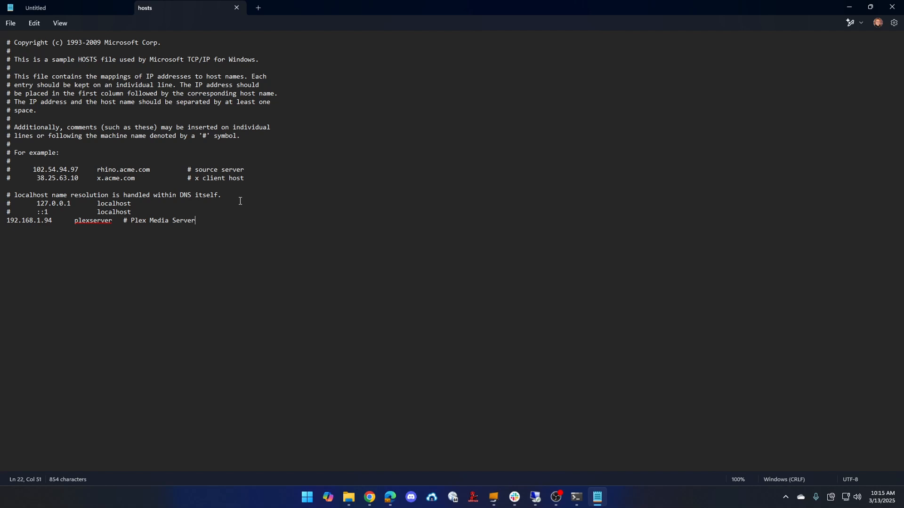
mouse_move(125, 233)
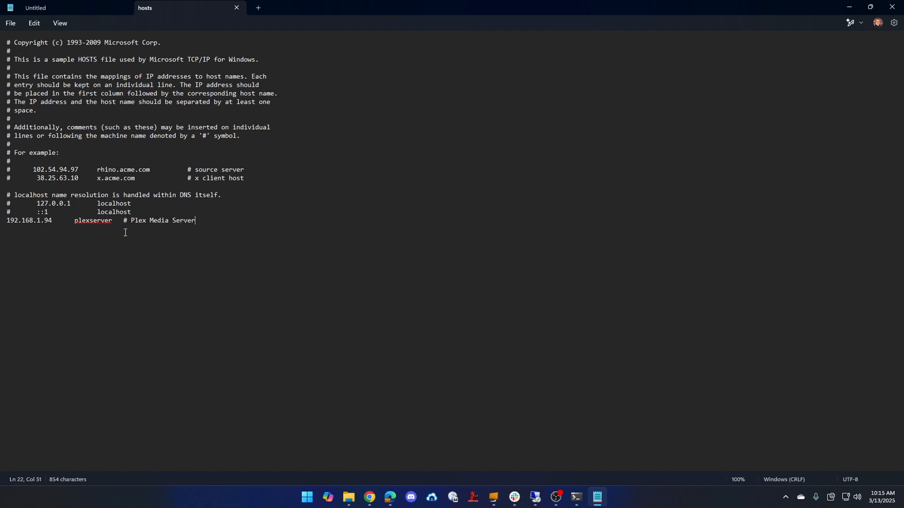
mouse_move(890, 30)
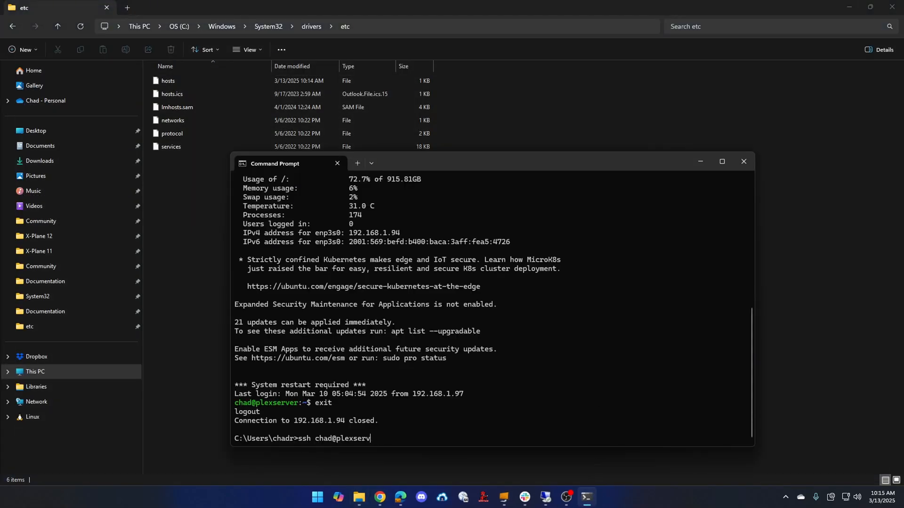
Step: Run 'ping plexserver' by name and get four replies from 192.168.1.94 with no loss
text(ping)
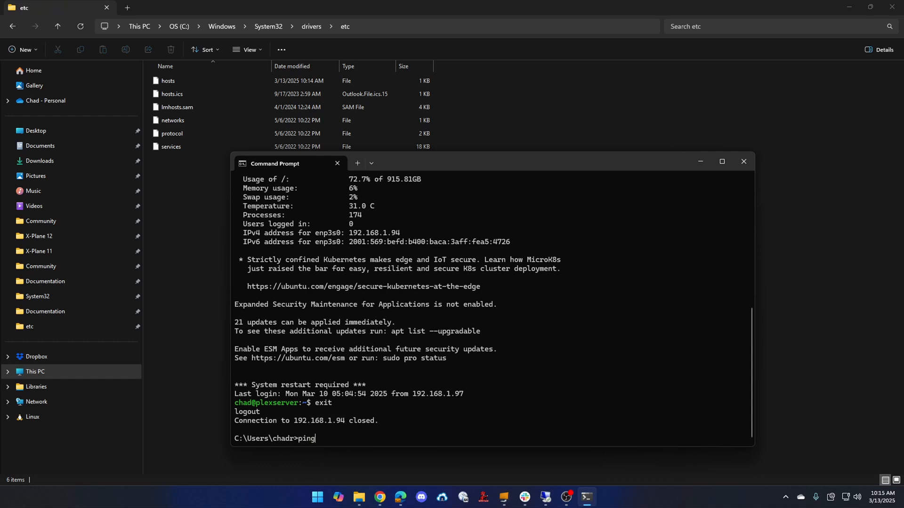
text(plexserve)
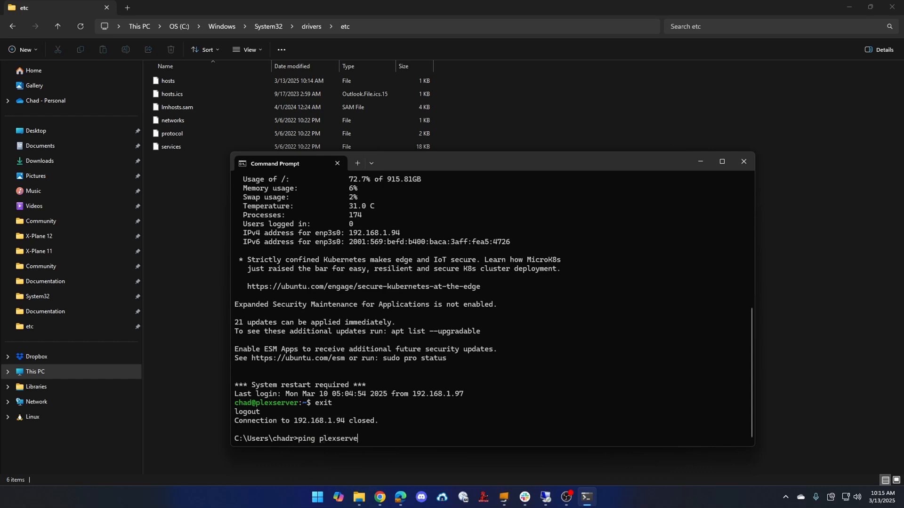
key(Enter)
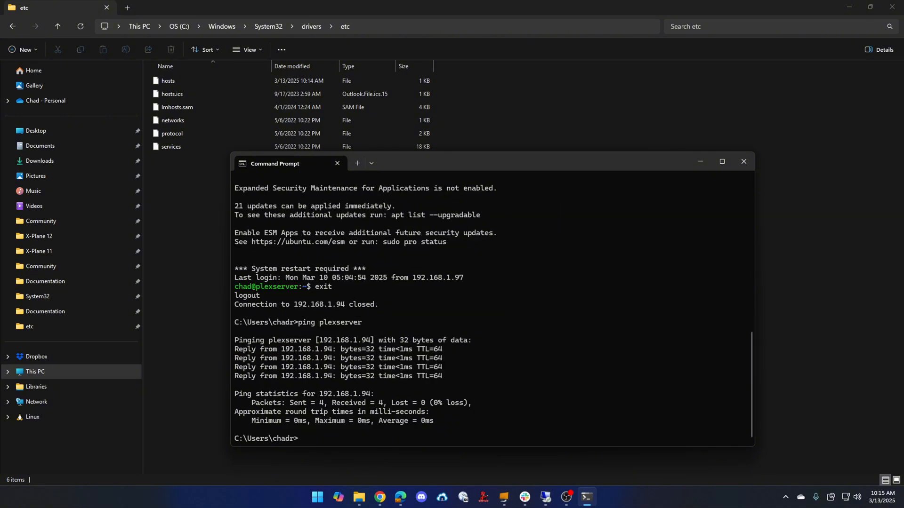
text(ssh)
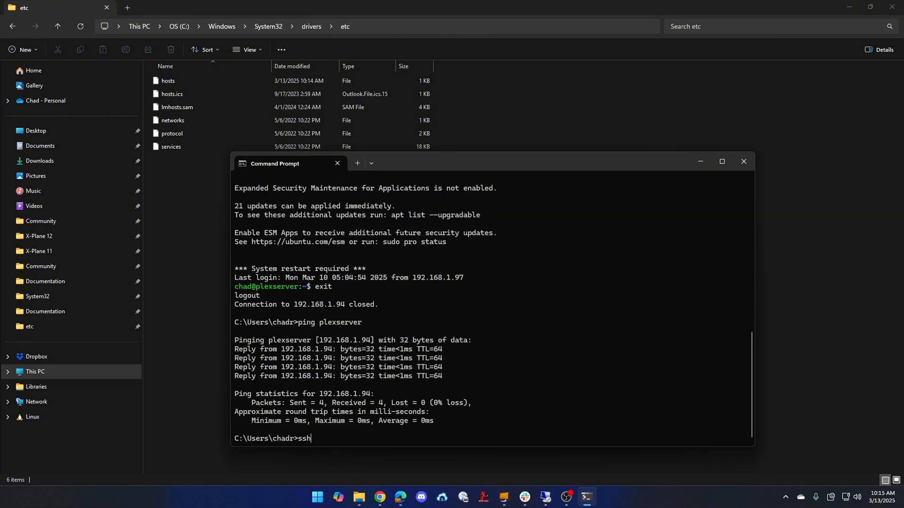
Step: Run 'ssh chad@plexserver' and answer 'yes' to trust the host key
text(chad@plexserver)
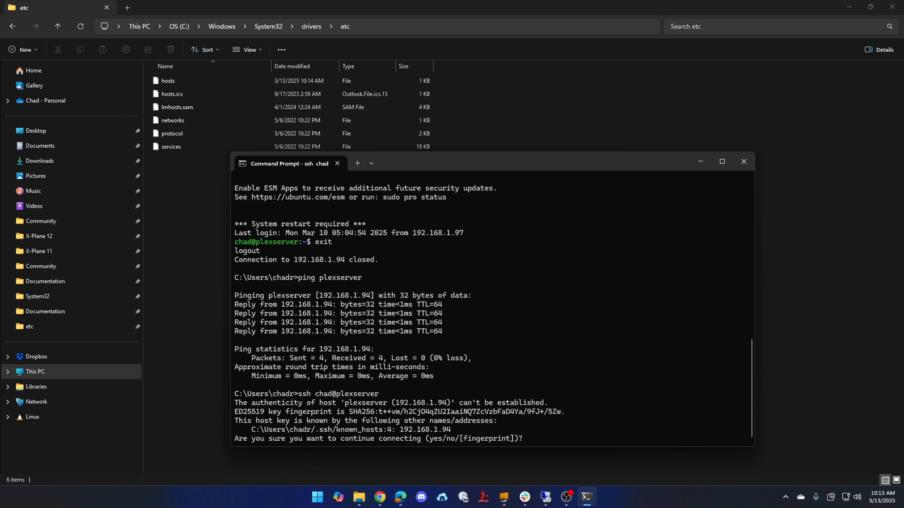
text(yes)
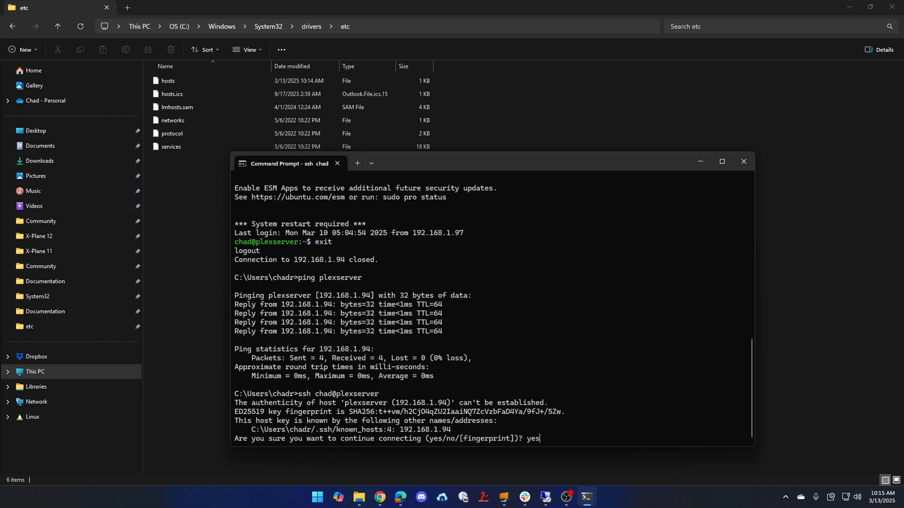